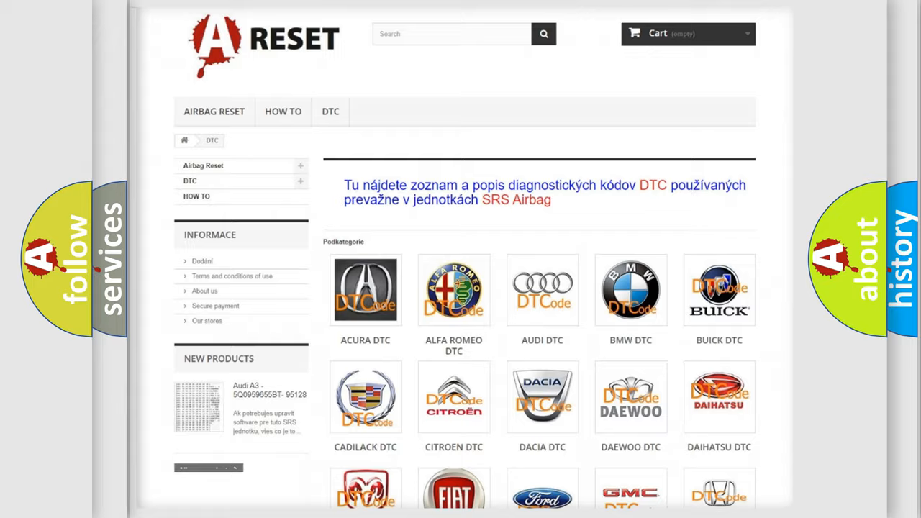
pyautogui.scroll(-3)
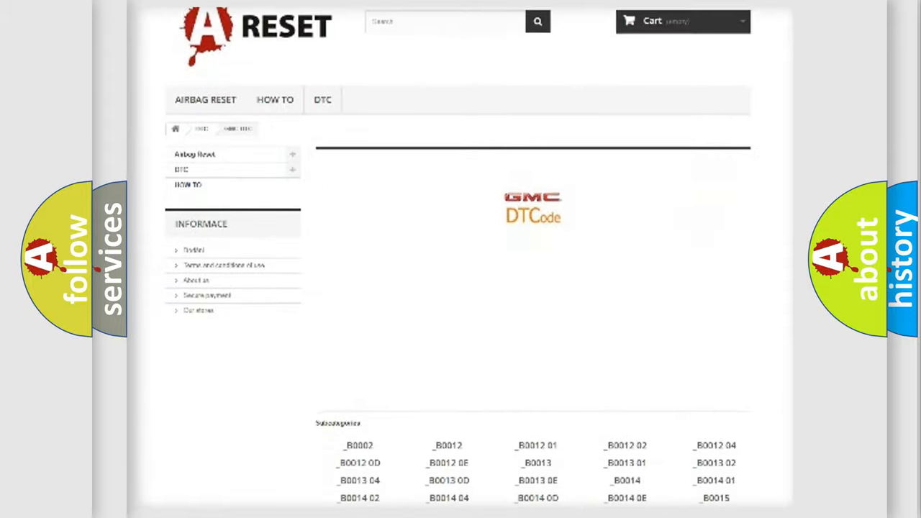
pyautogui.scroll(-3)
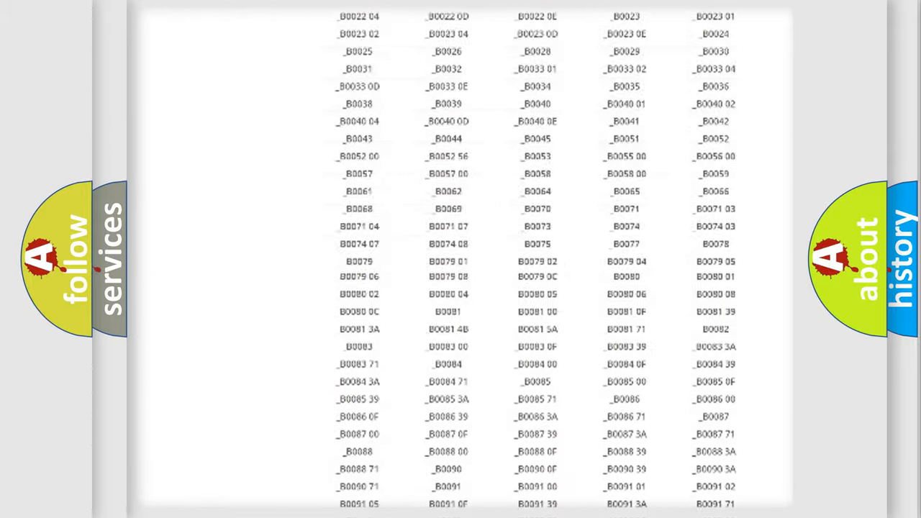